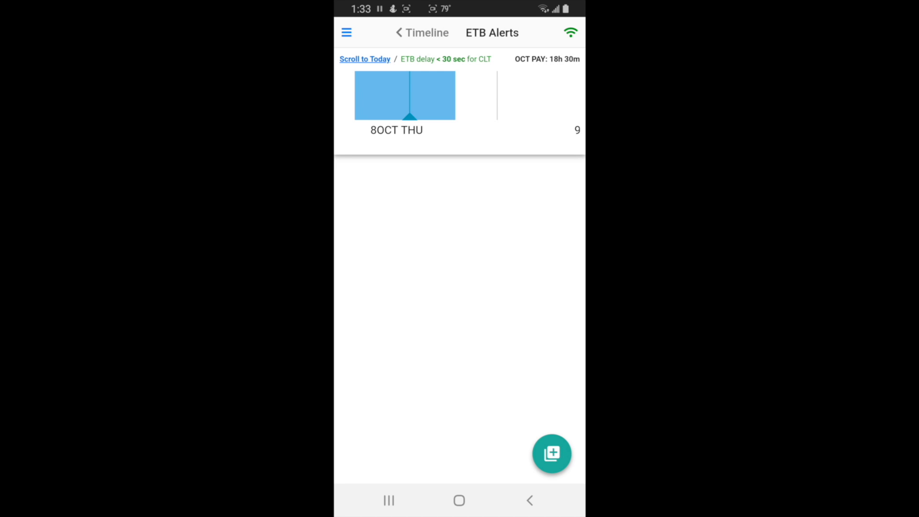
# Step: Start a new alert filter from the floating add-filter button
pyautogui.click(550, 453)
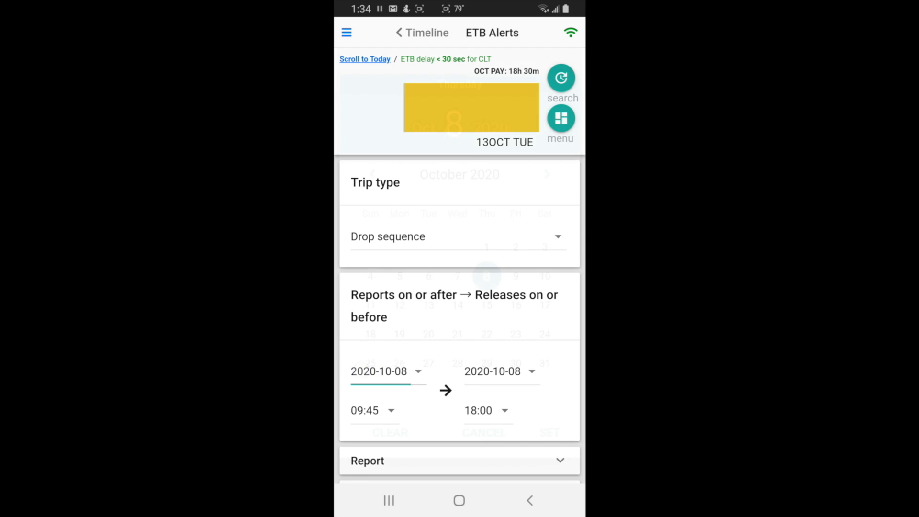
# Step: Set the report date to 13 October 2020 and the release date to 14 October 2020
pyautogui.click(379, 371)
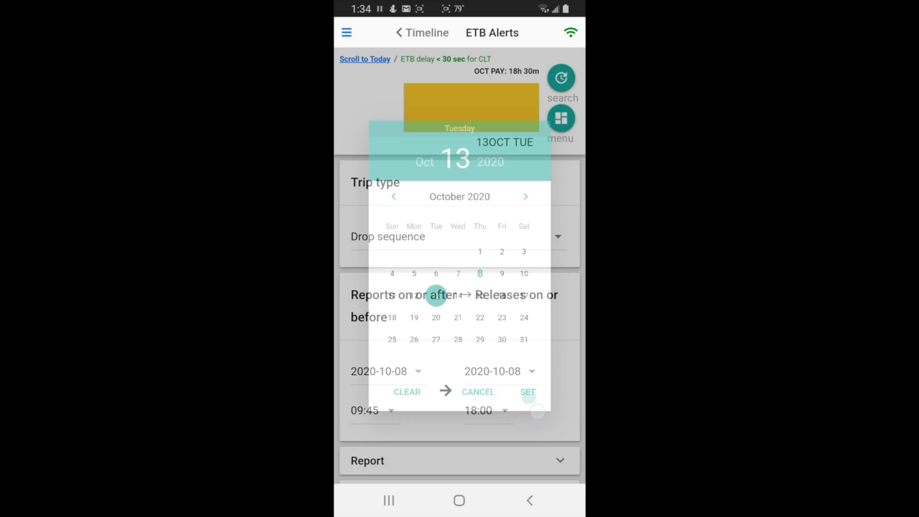
pyautogui.click(526, 391)
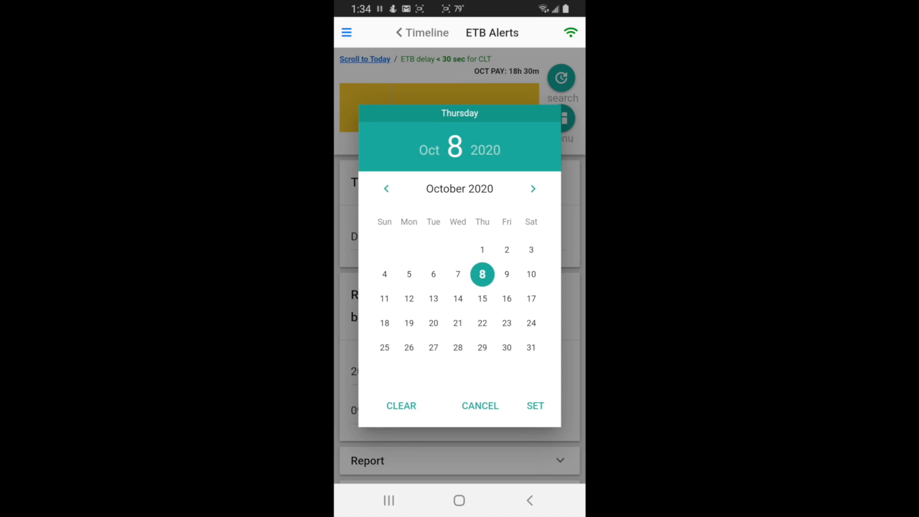
pyautogui.click(480, 406)
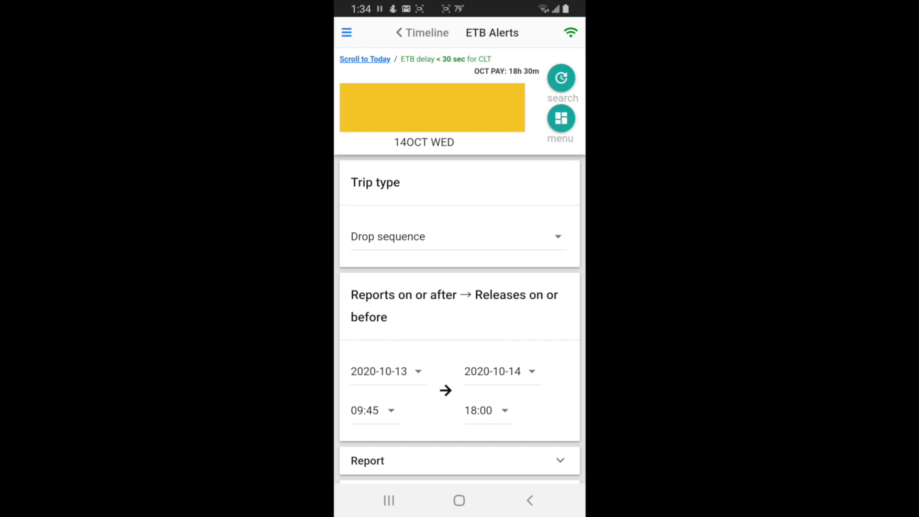
pyautogui.scroll(-3)
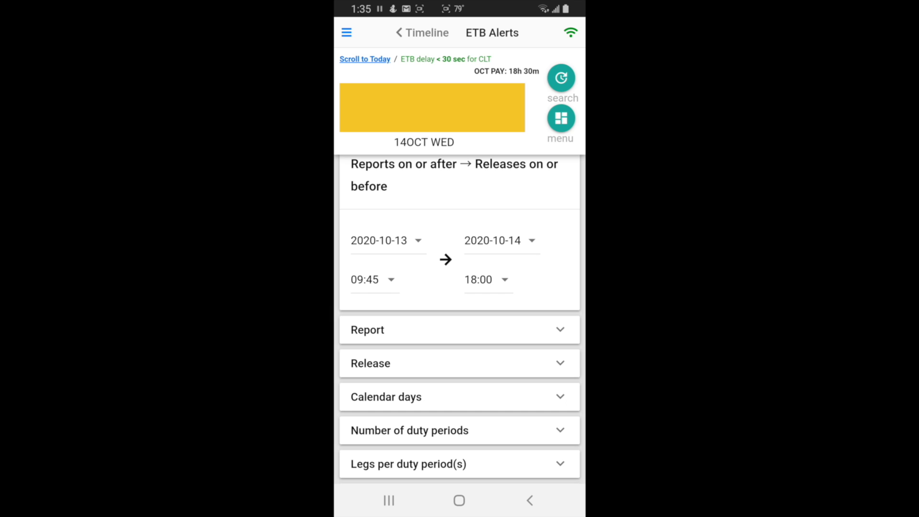
# Step: Expand the Calendar days options and select 1 calendar day
pyautogui.click(386, 397)
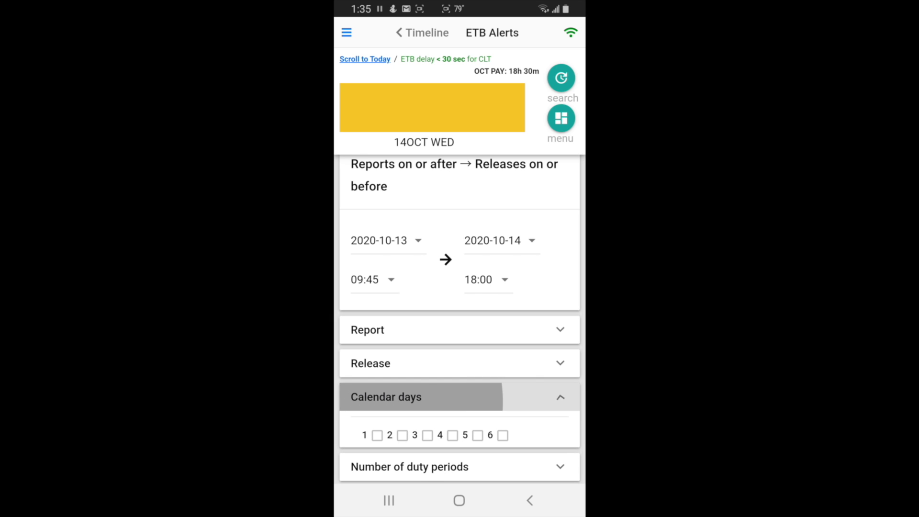
pyautogui.click(377, 435)
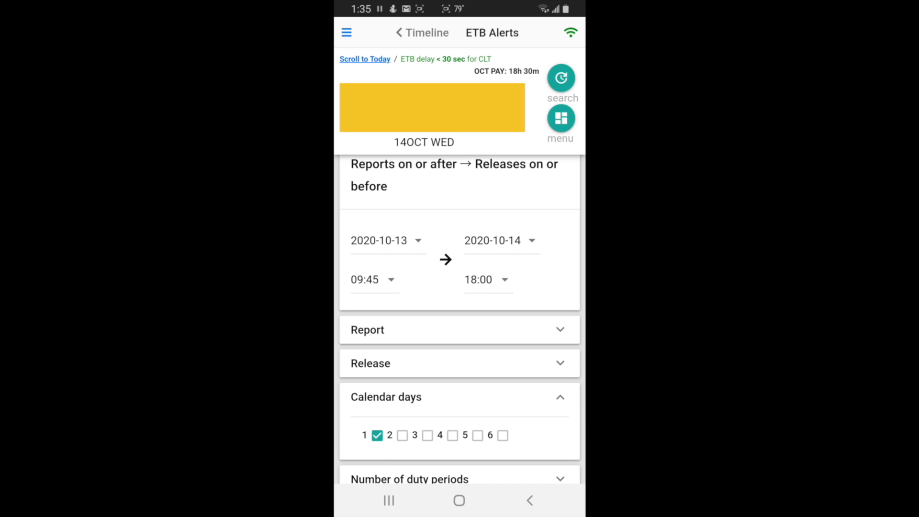
pyautogui.scroll(-3)
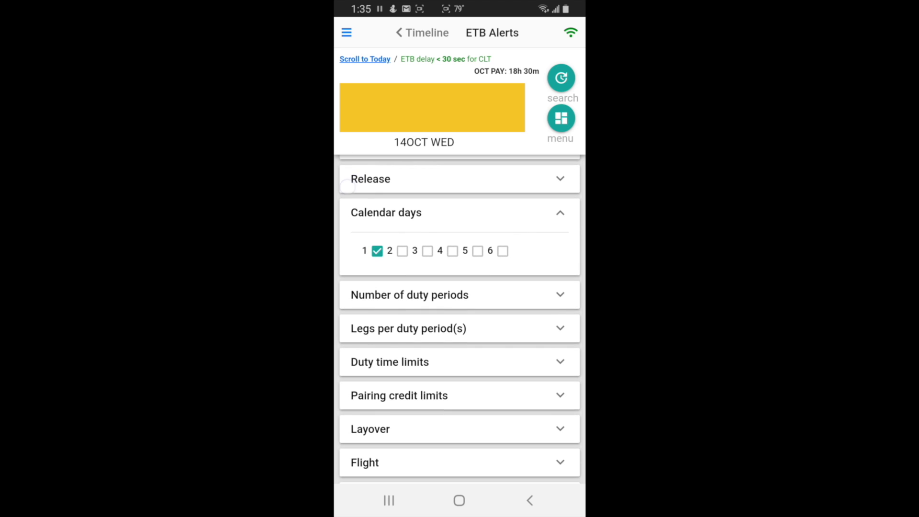
pyautogui.scroll(-3)
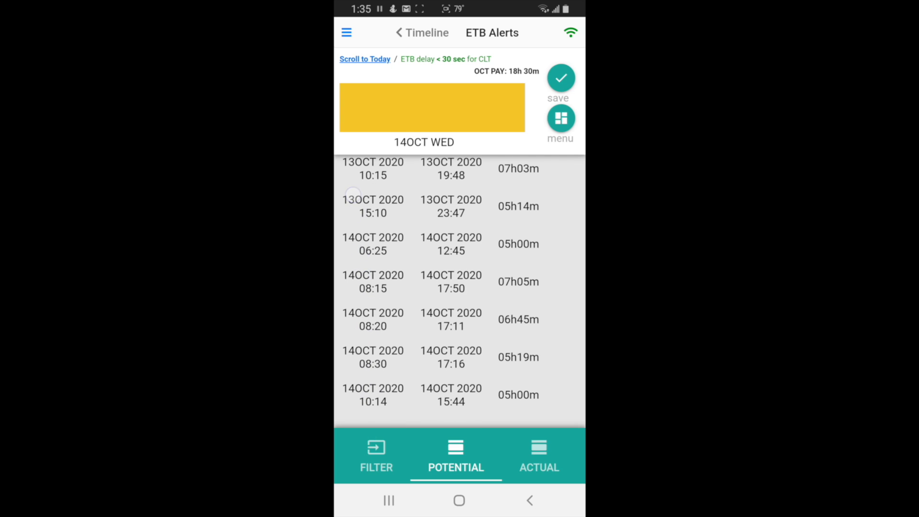
# Step: Run the search and compare Potential matches with Actual matches, which show none
pyautogui.click(432, 108)
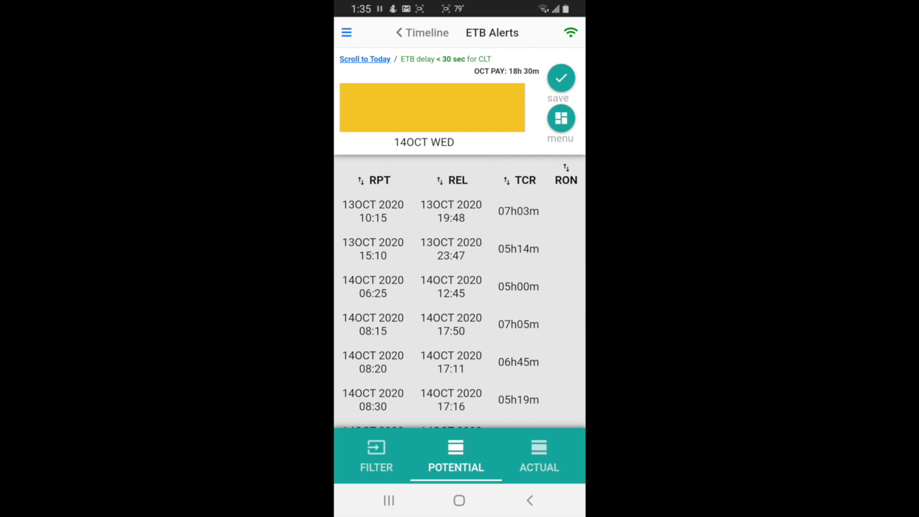
pyautogui.click(537, 456)
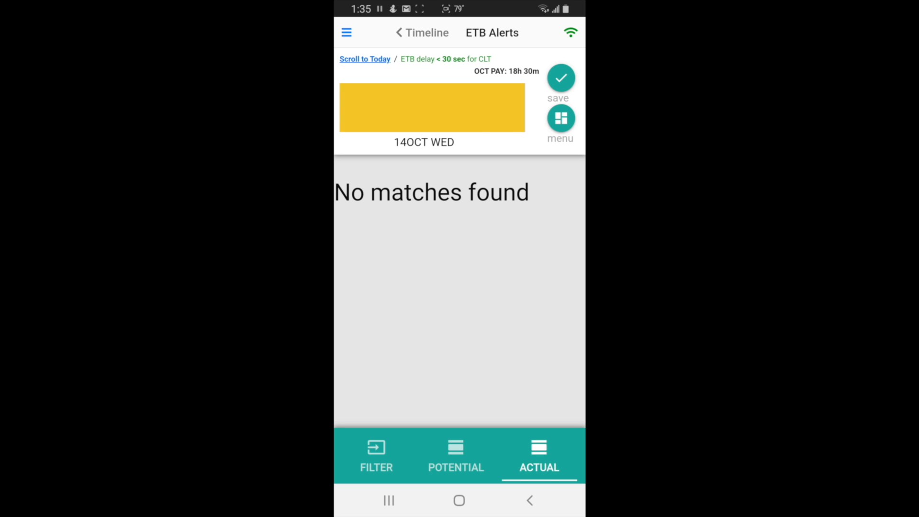
pyautogui.click(455, 456)
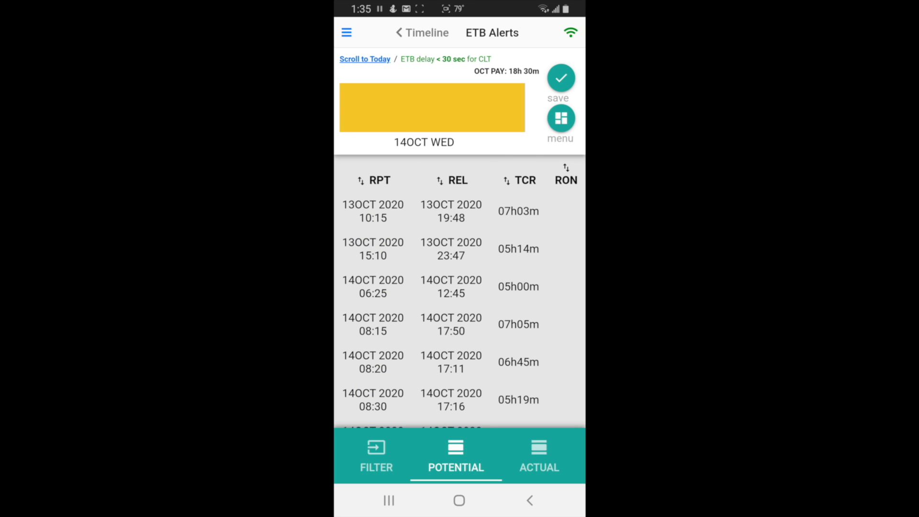
pyautogui.click(537, 456)
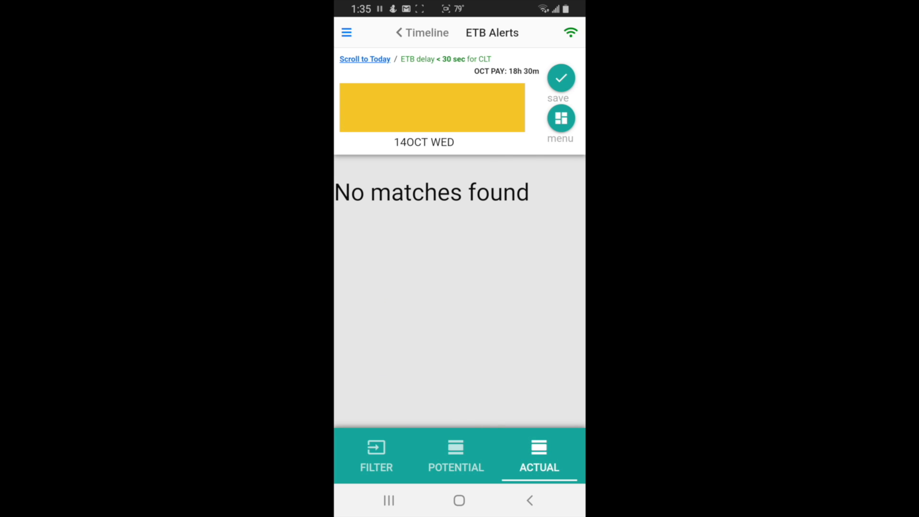
pyautogui.click(455, 446)
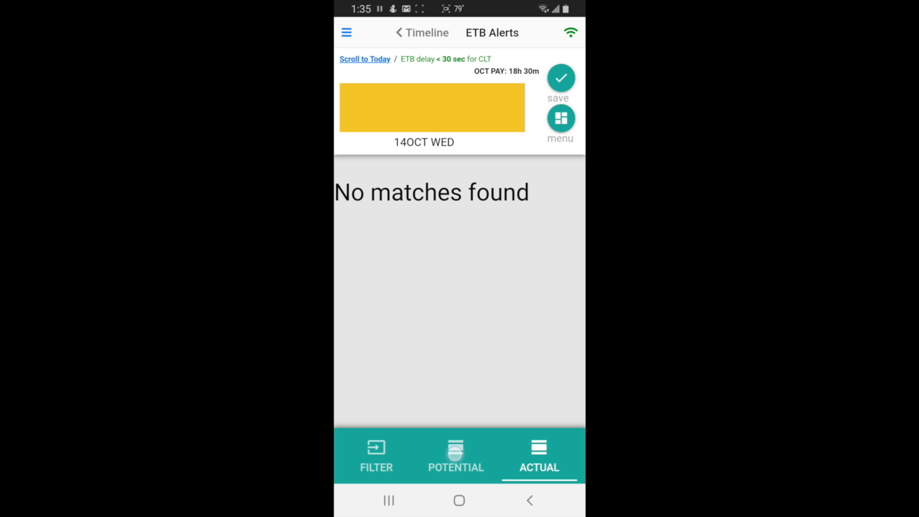
pyautogui.click(455, 457)
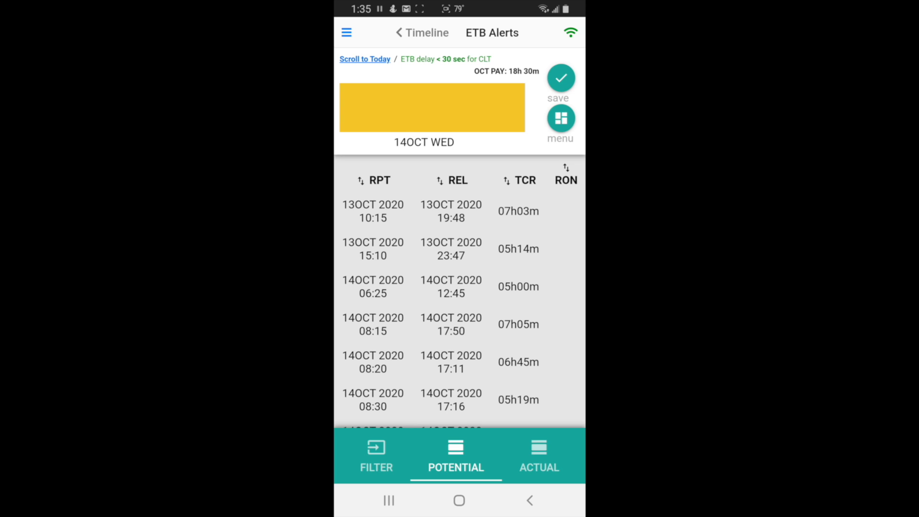
pyautogui.click(376, 456)
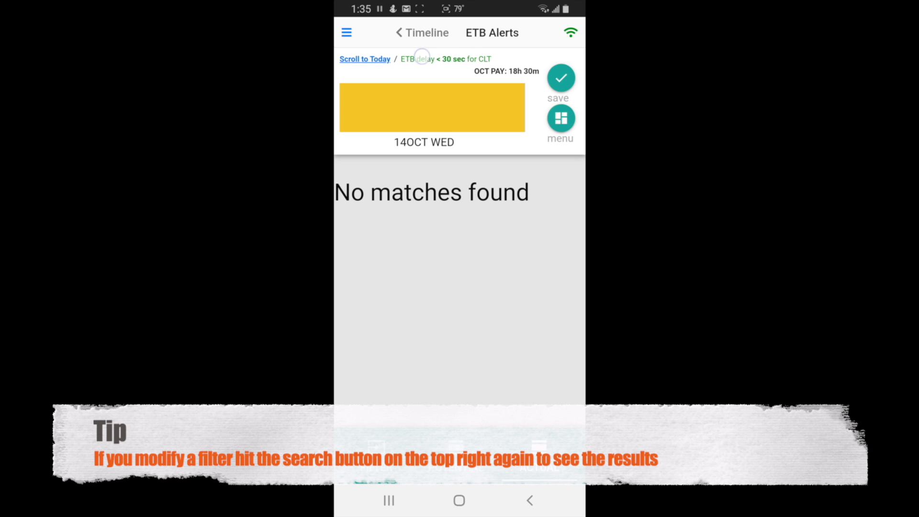
# Step: Save the filter as '18 19' with push notifications and dismiss the Filter saved banner
pyautogui.click(560, 78)
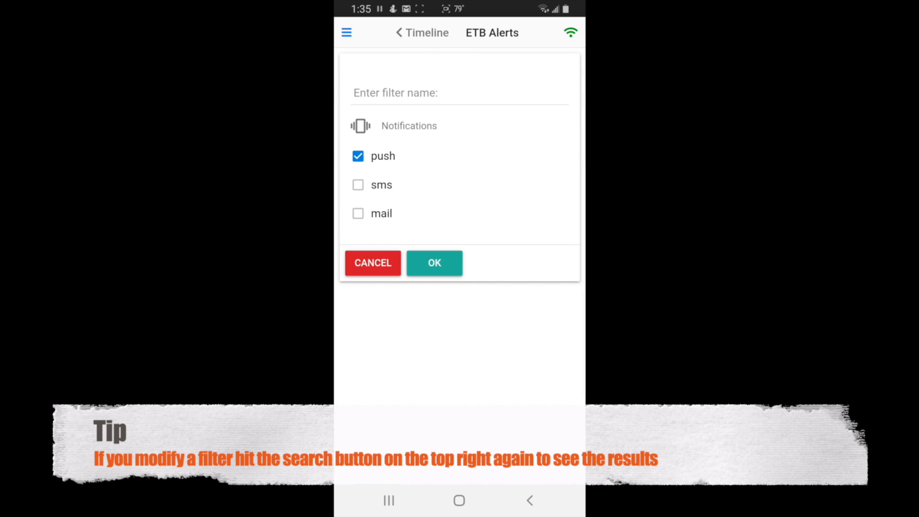
pyautogui.click(459, 92)
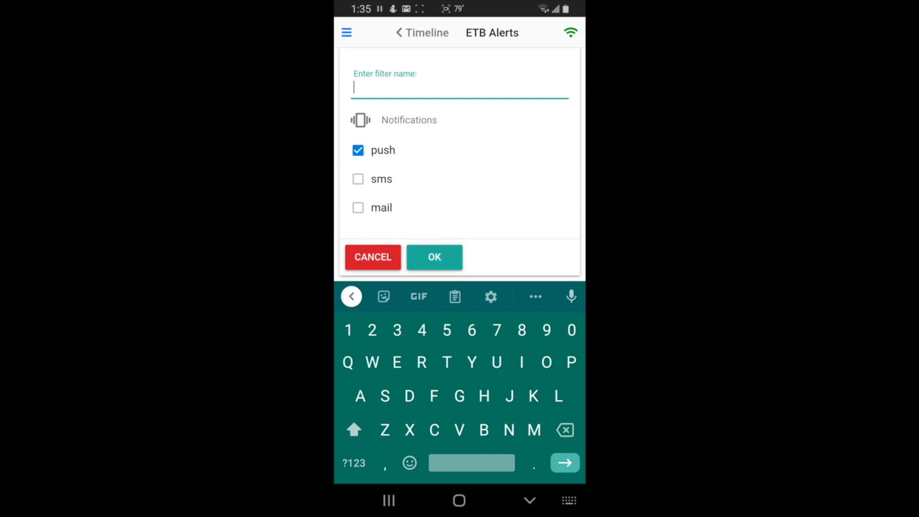
pyautogui.write('18 19')
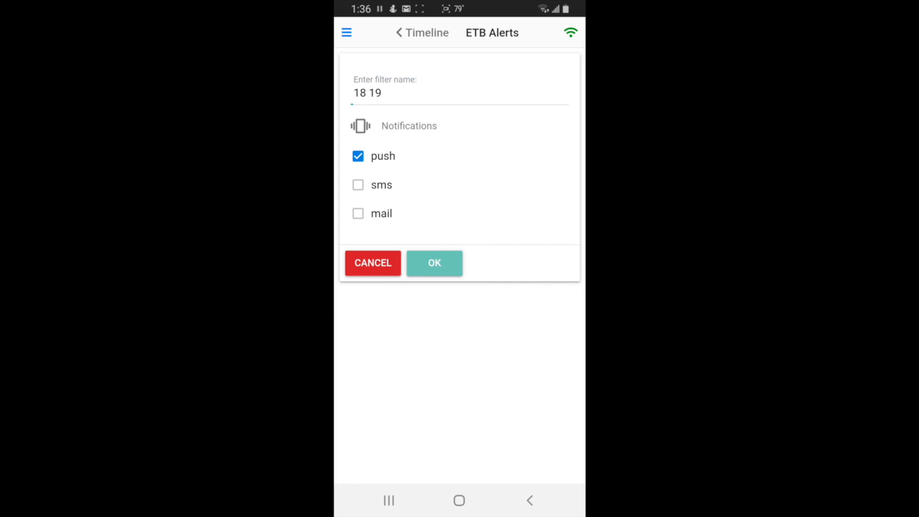
pyautogui.click(433, 263)
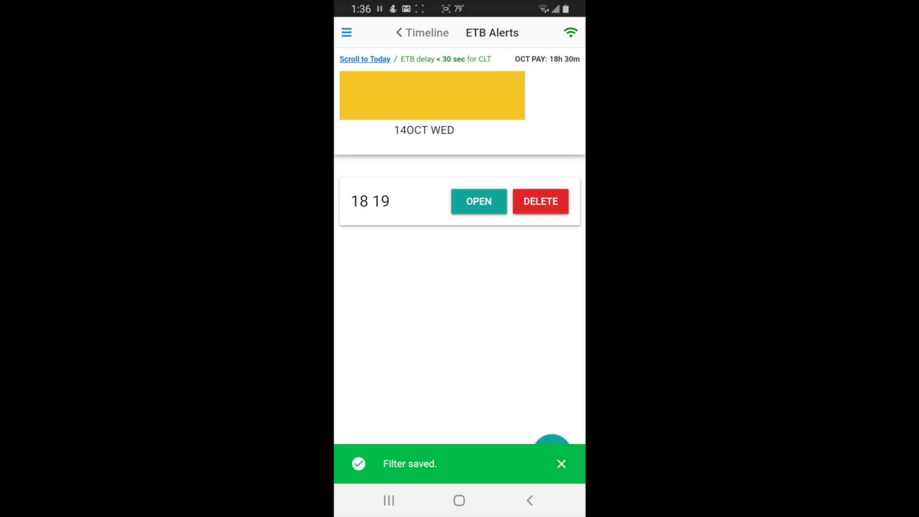
pyautogui.click(561, 464)
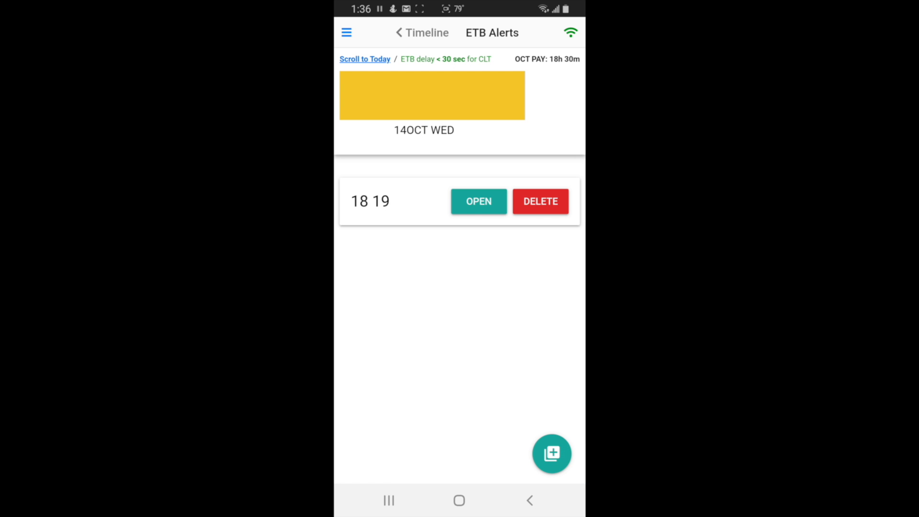